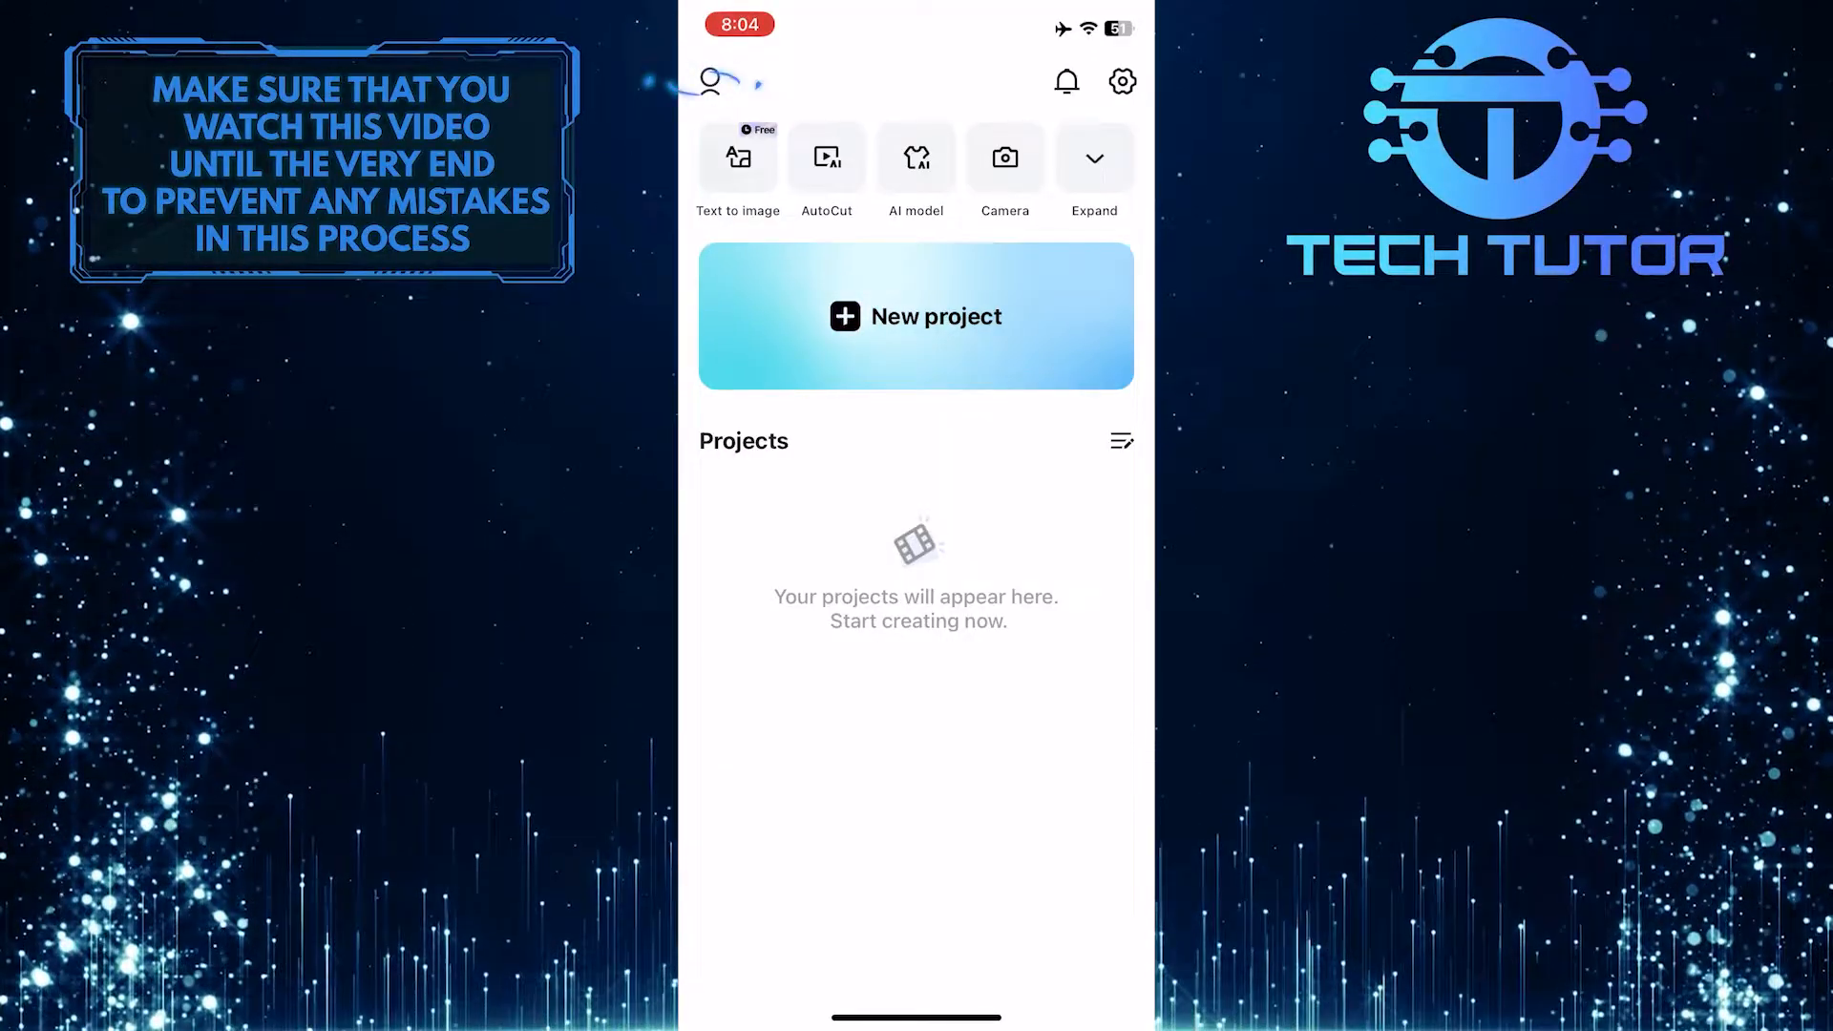
- Open the account side panel from the CapCut home screen profile icon
left_click(704, 80)
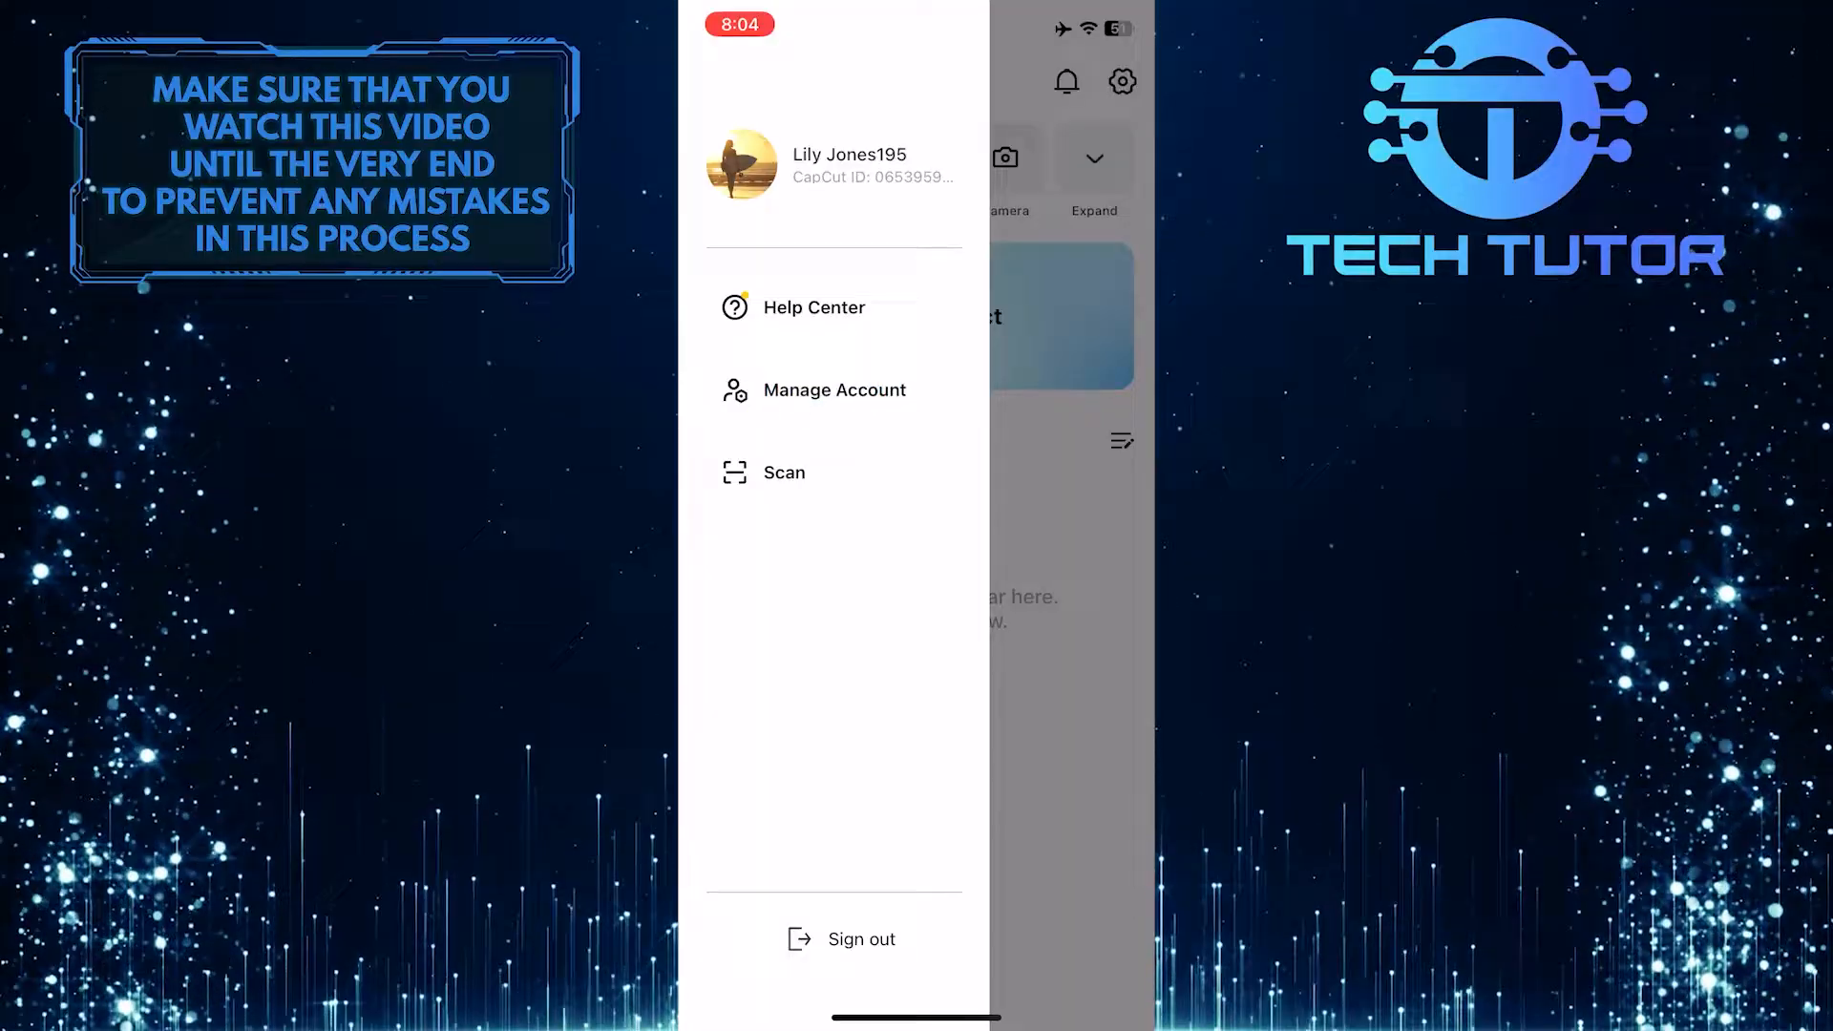
- Go to Manage Account showing contact, security and connected accounts
left_click(834, 389)
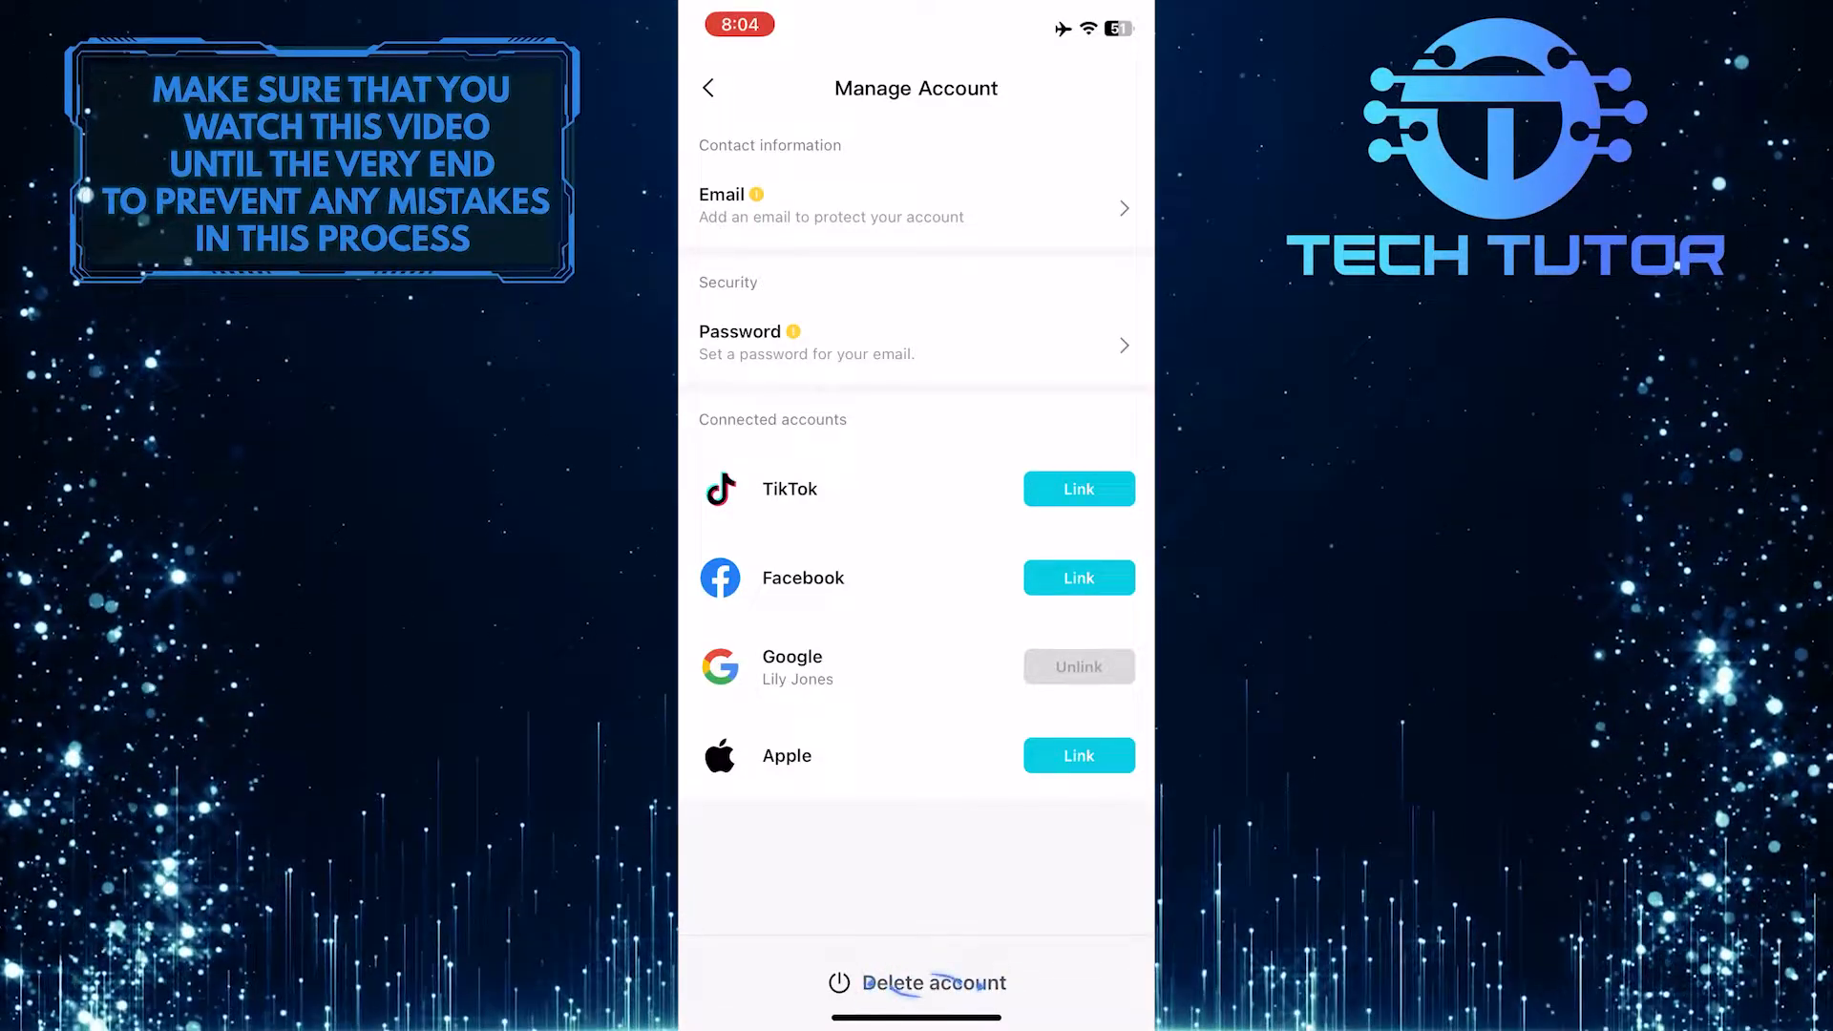
- Start Delete account and verify identity through the linked Google account
left_click(707, 88)
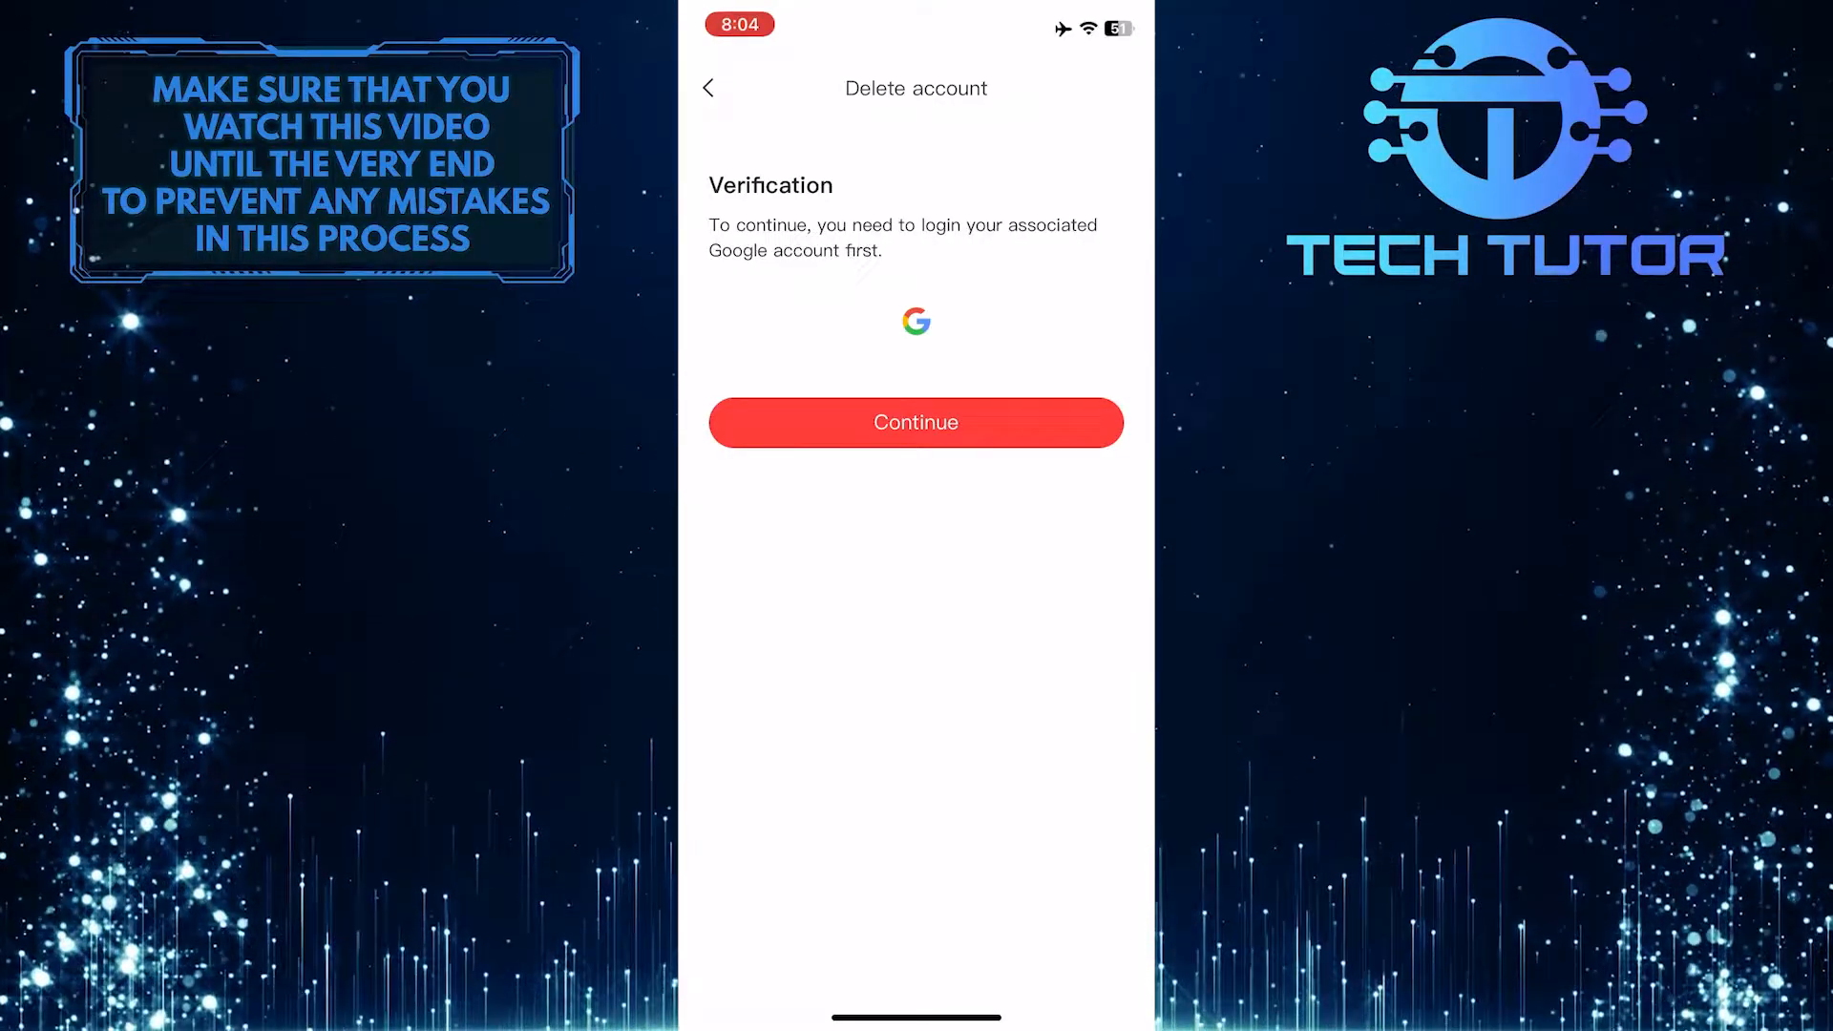
left_click(915, 422)
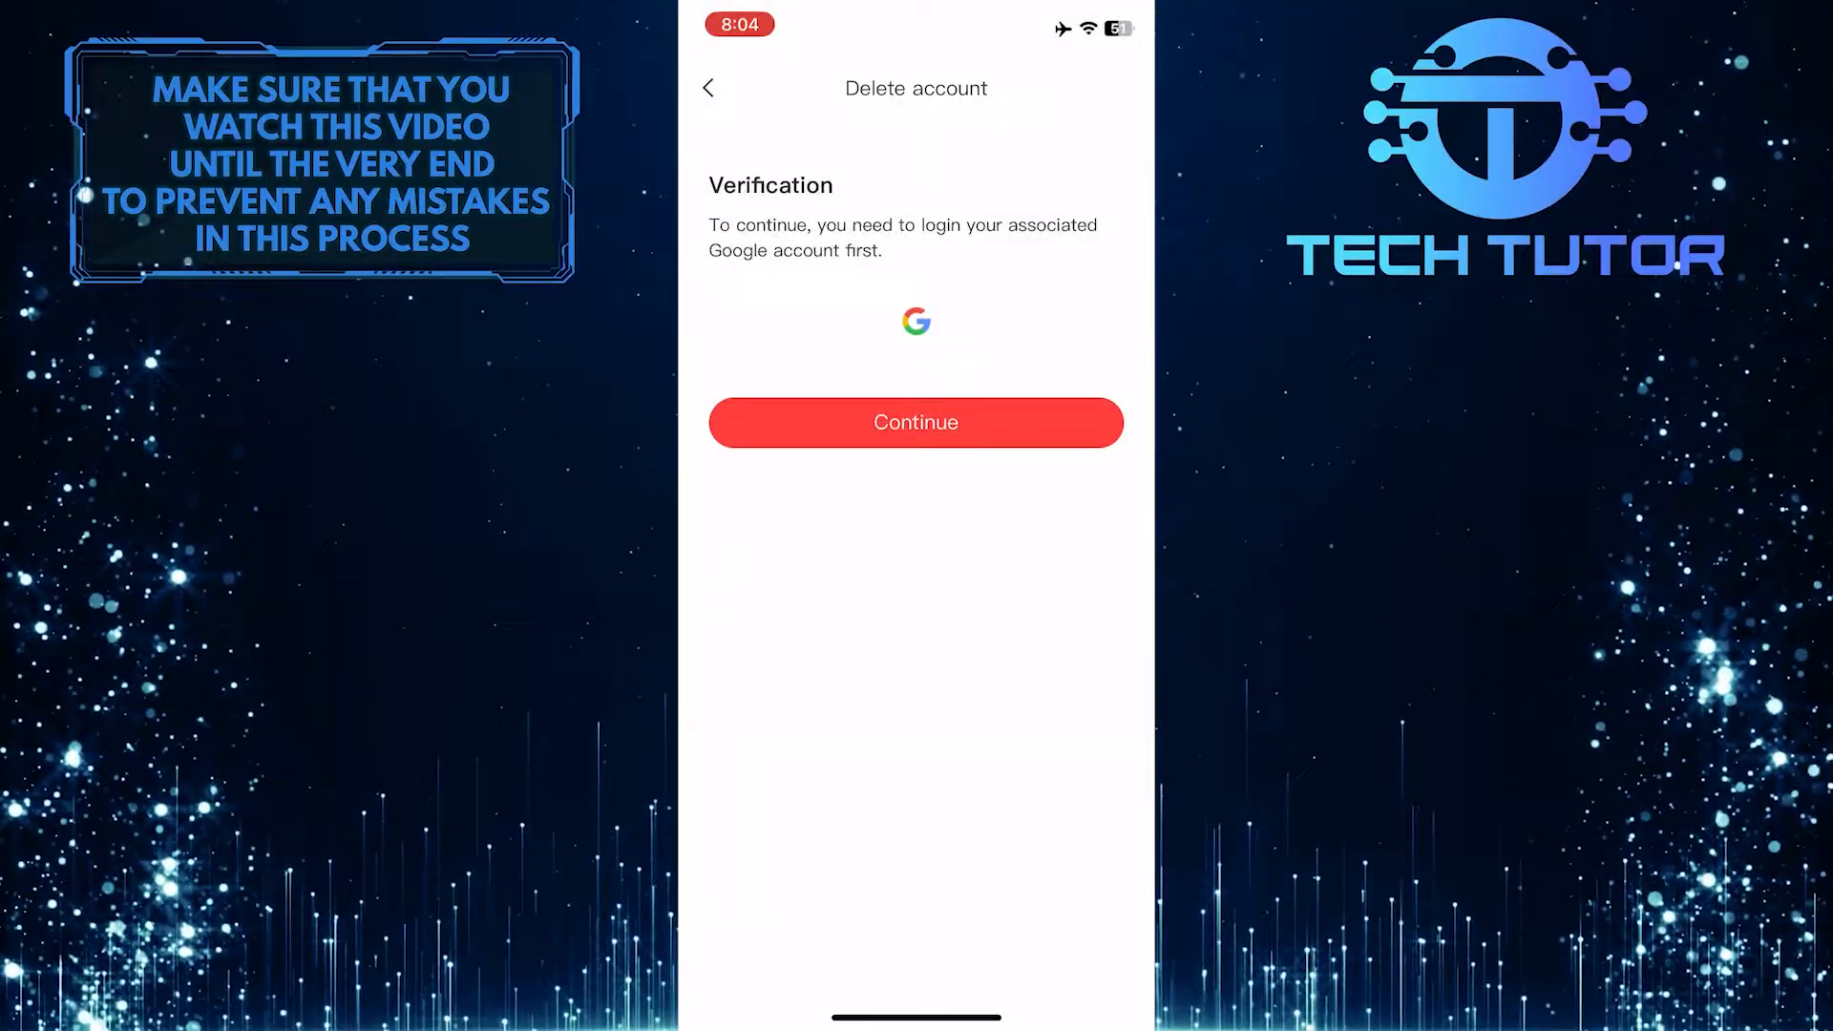
left_click(914, 422)
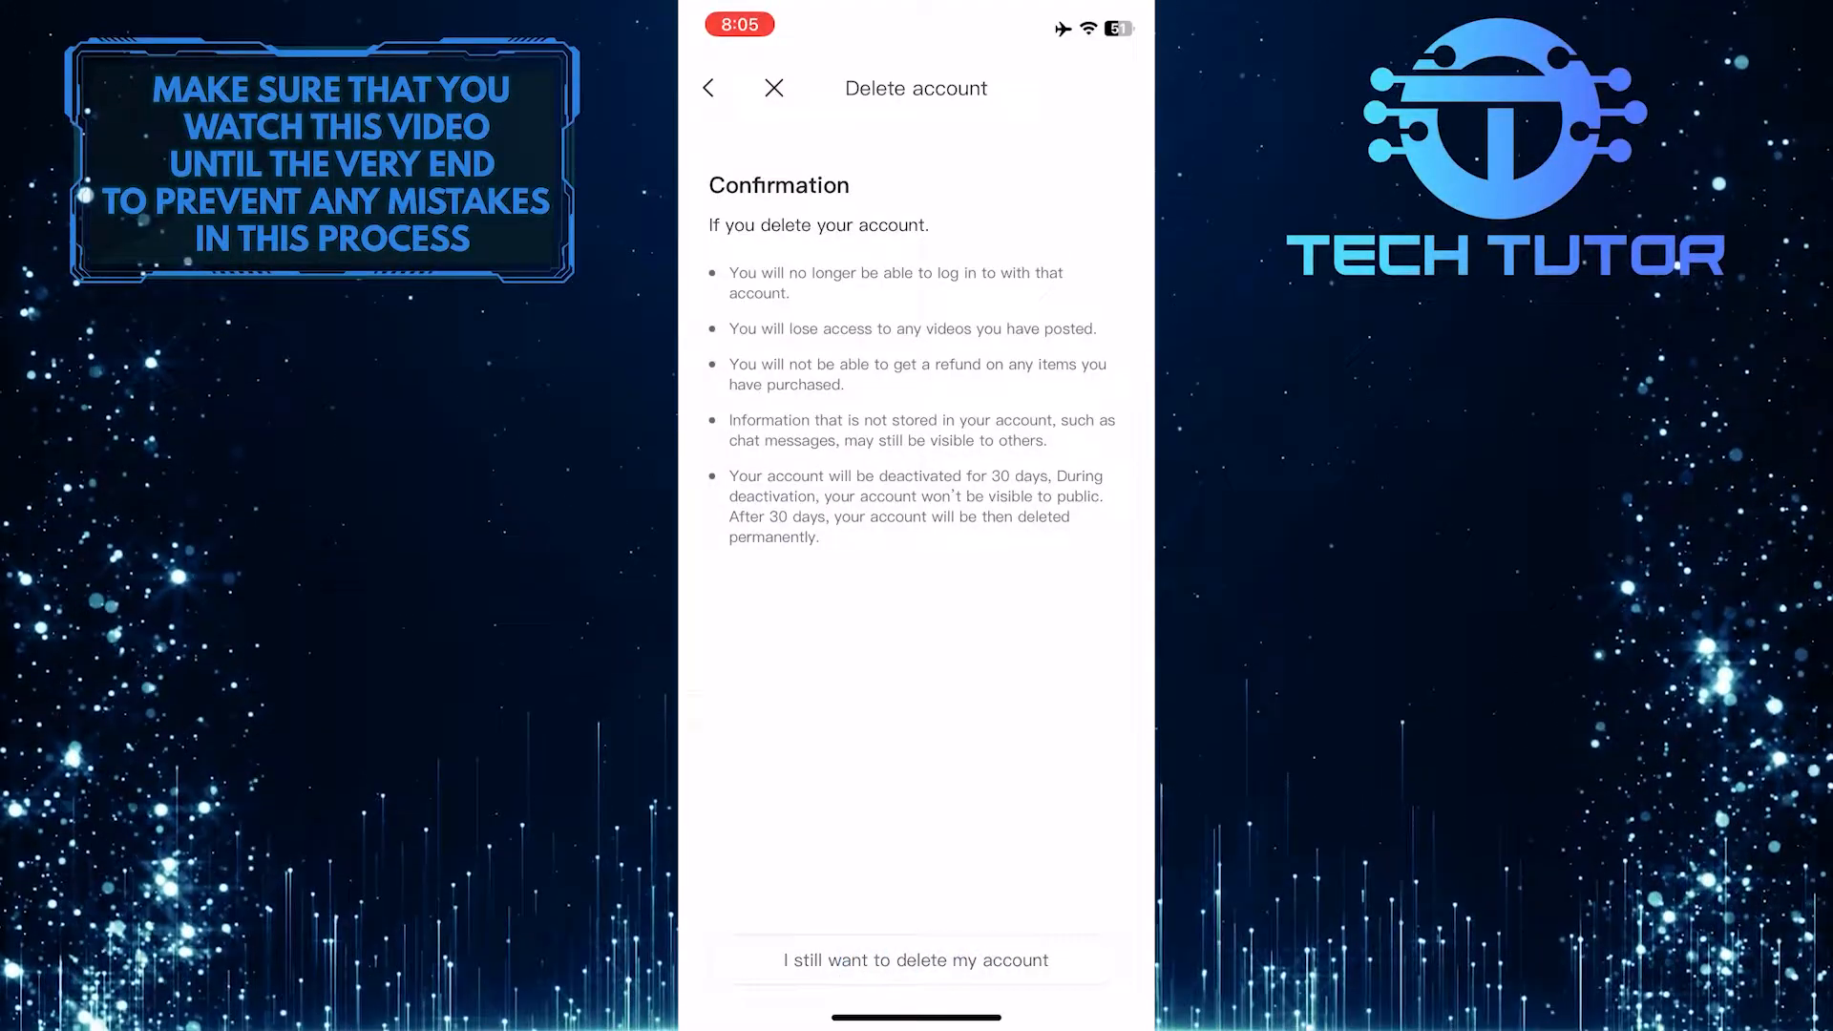
- Choose 'I still want to delete my account' on the deletion confirmation screen
left_click(914, 960)
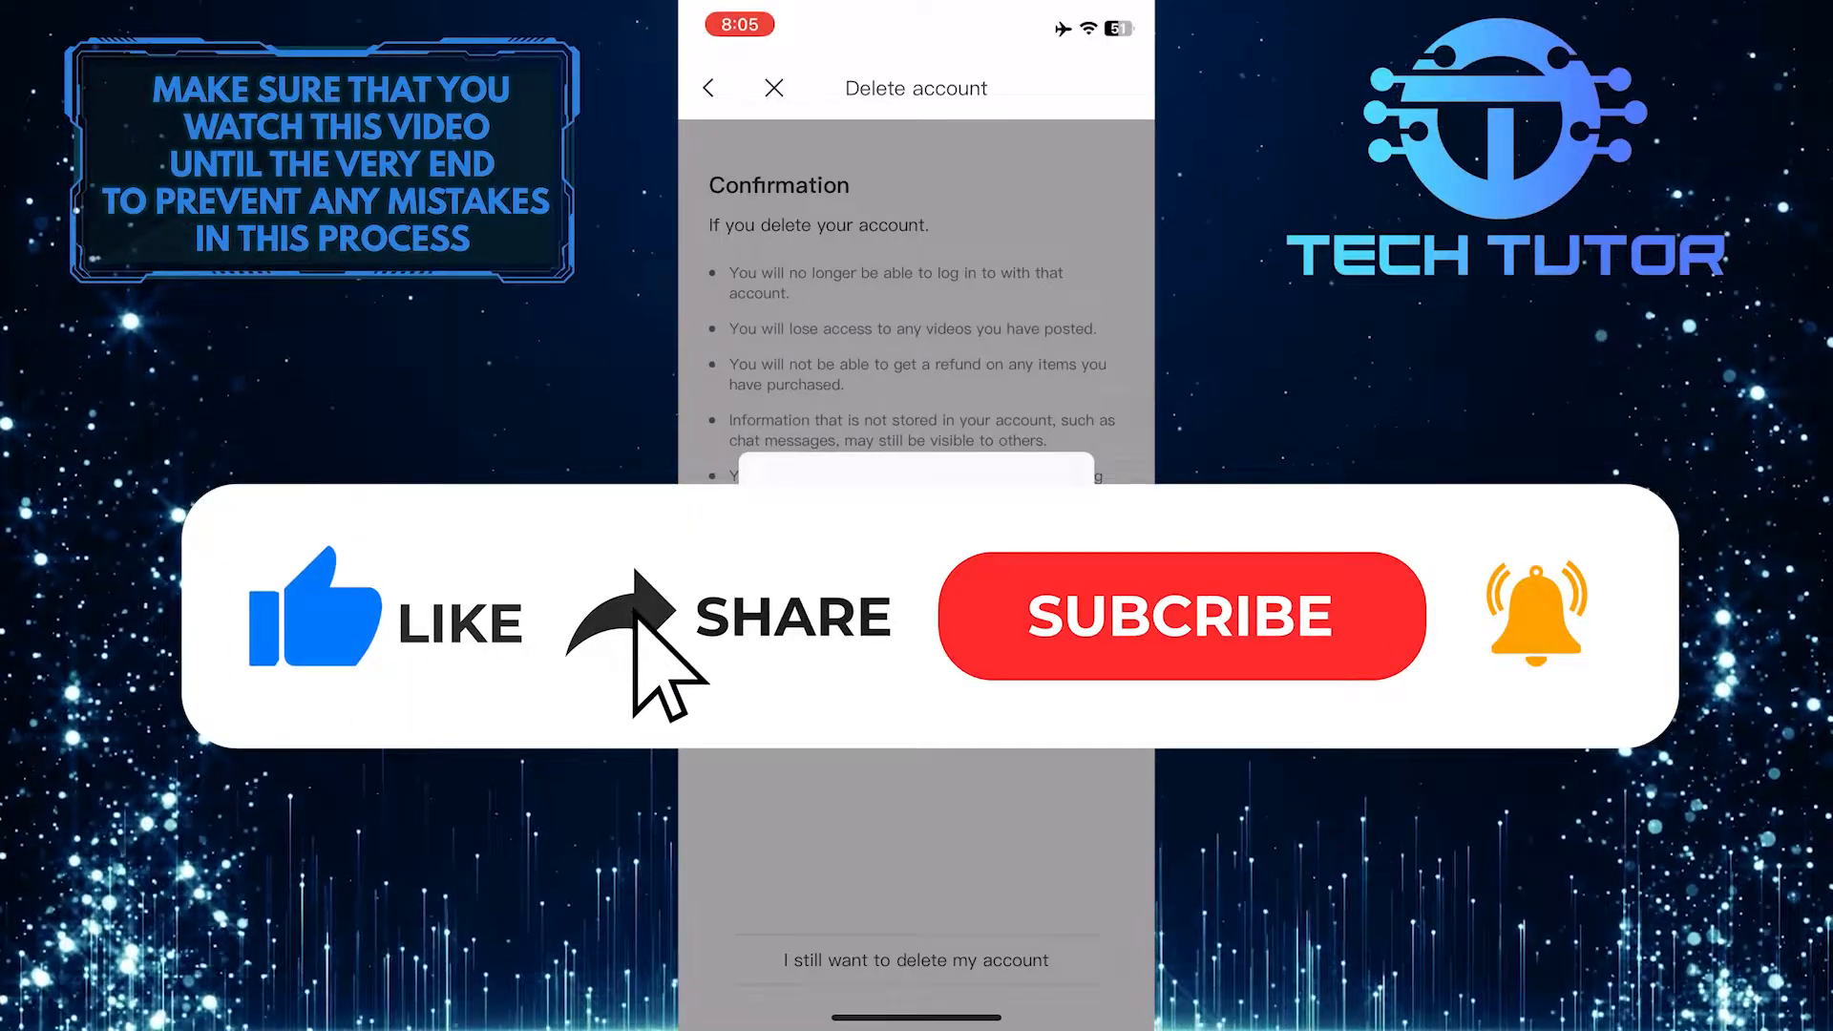
left_click(1180, 616)
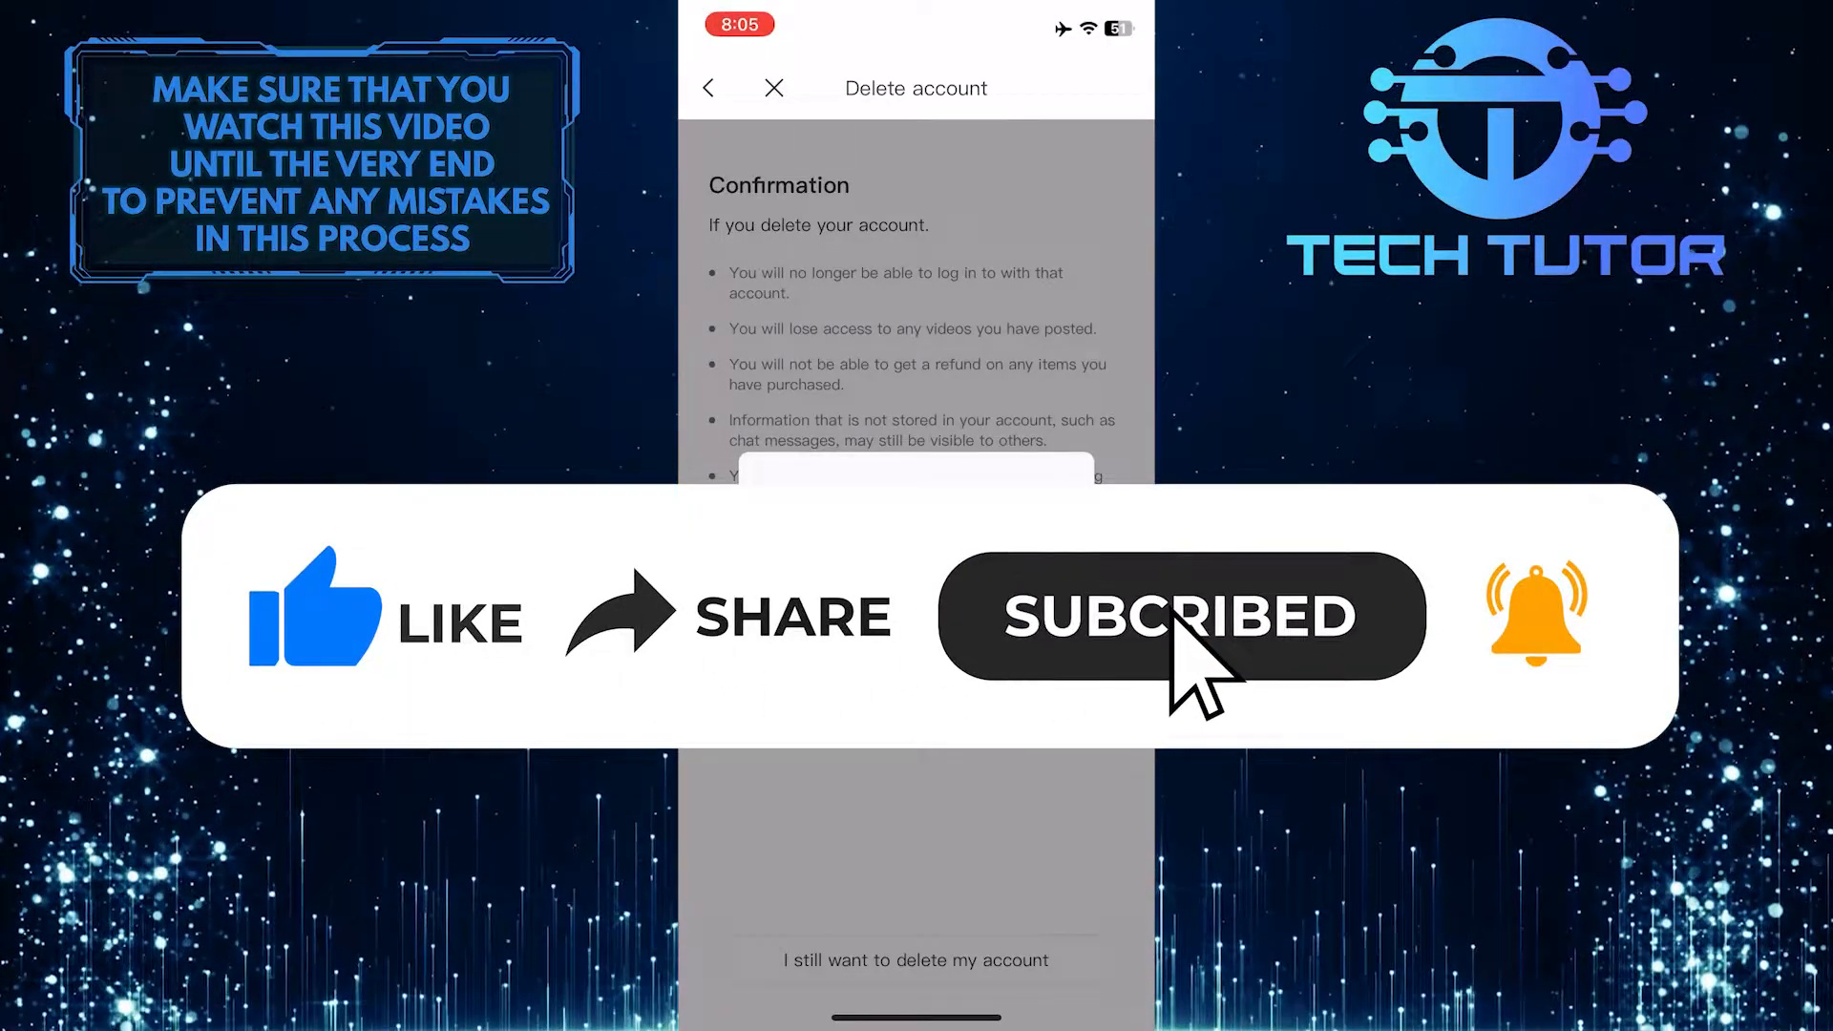